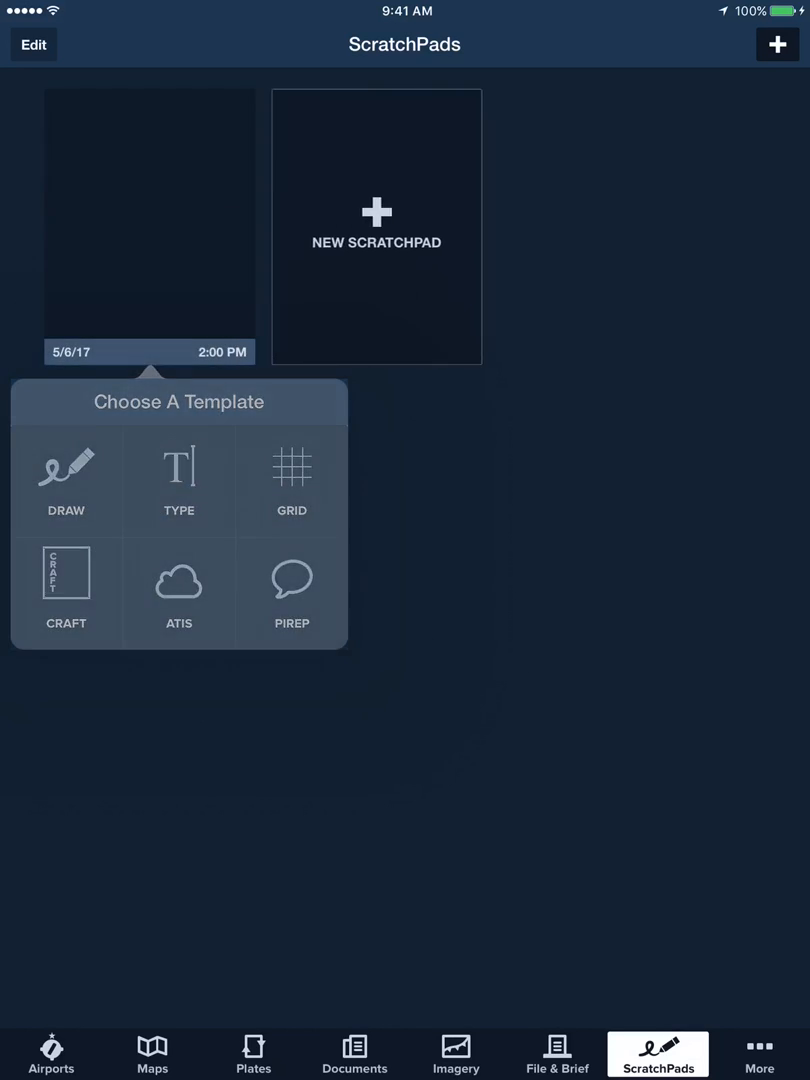
Create a new ScratchPad using the TYPE template for typed text
left_click(179, 480)
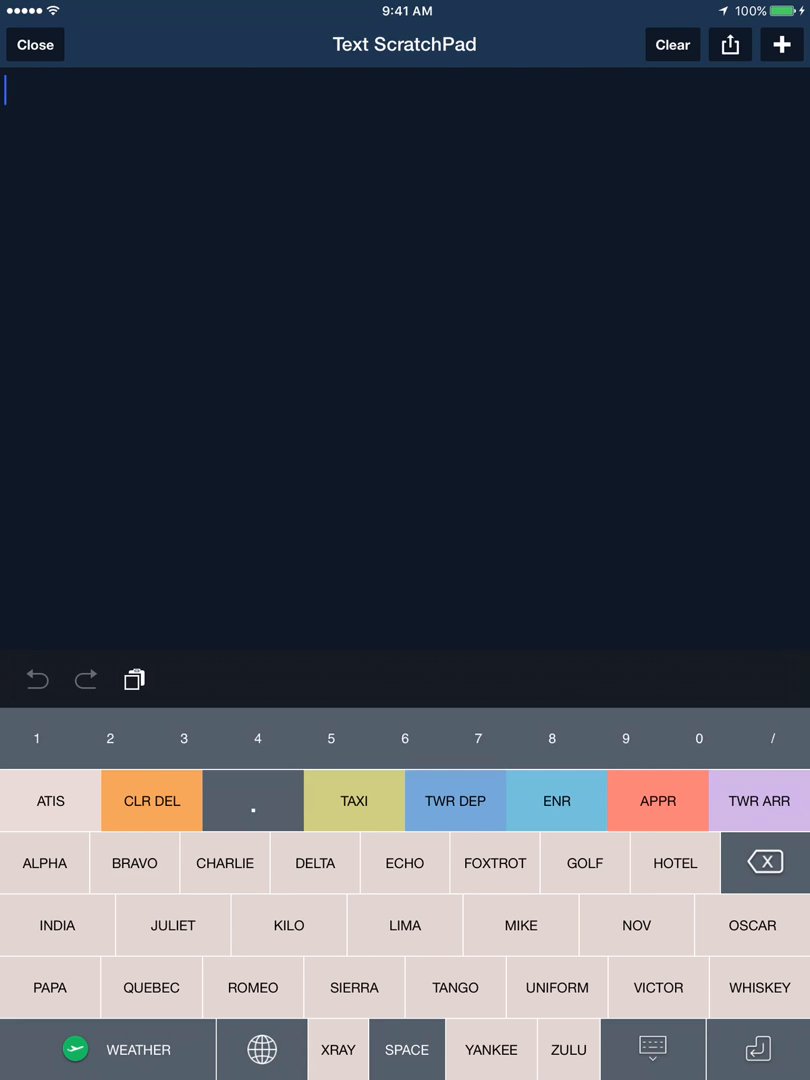
Insert the 'ATIS: JULIET' header and bring up the weather-abbreviation keyboard
left_click(171, 925)
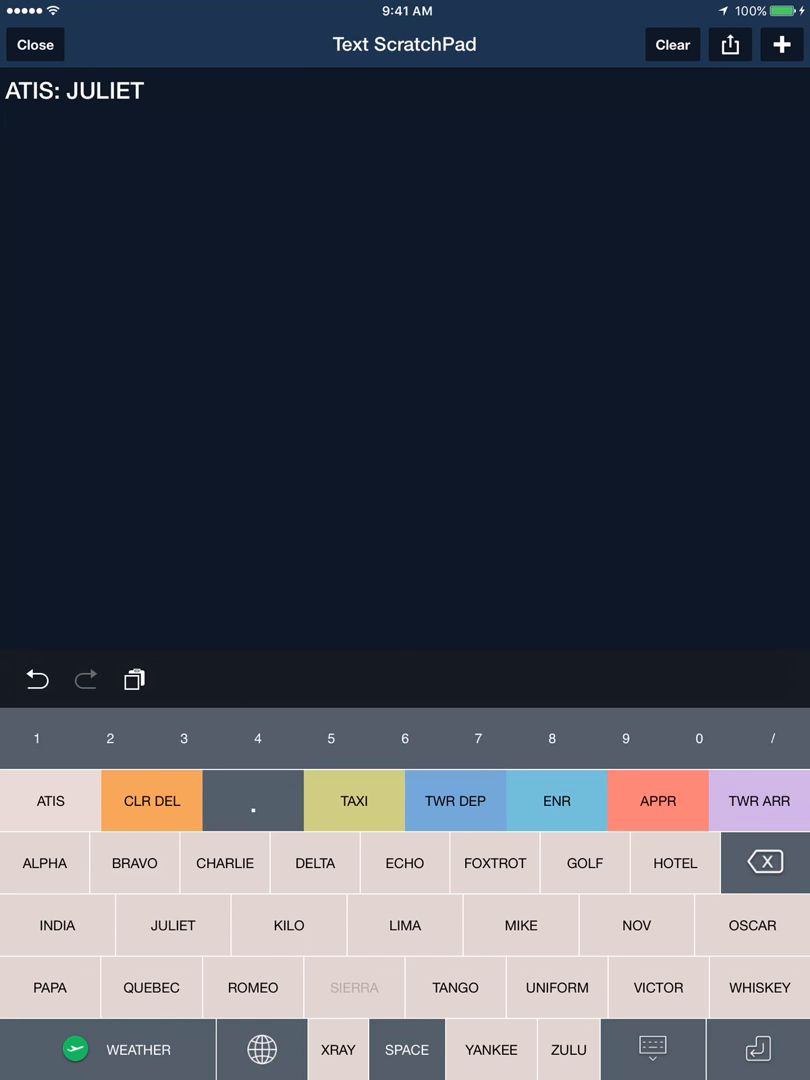
left_click(135, 1049)
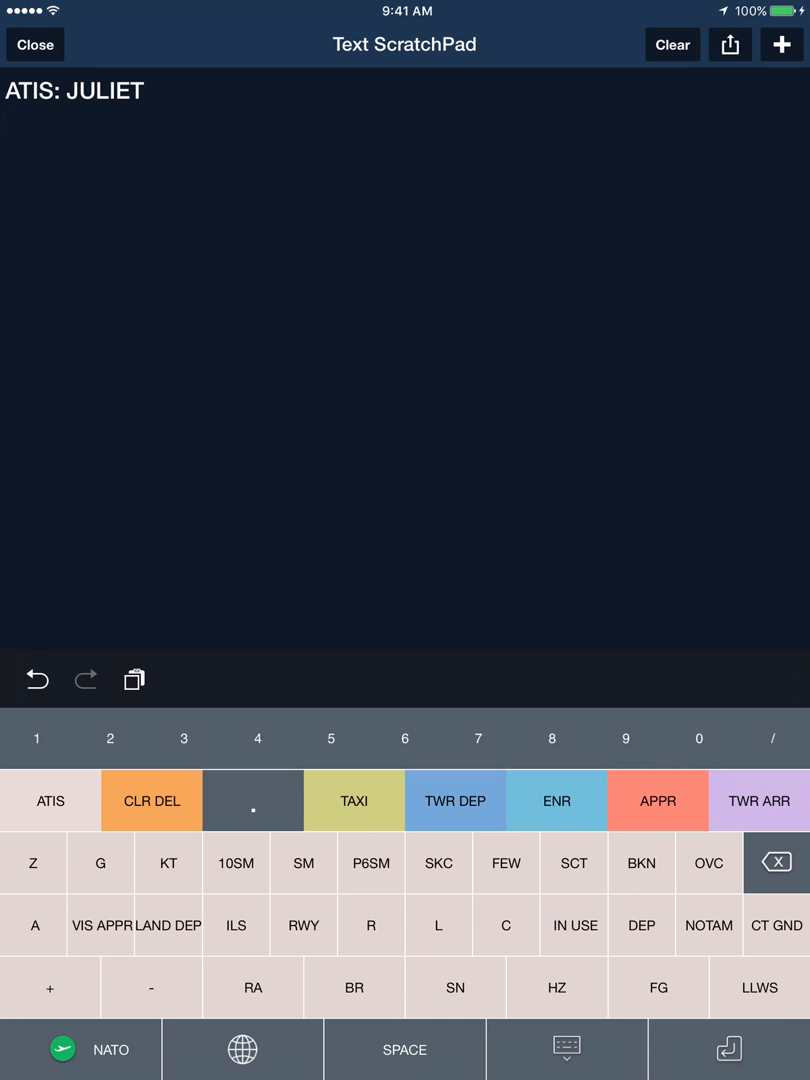
Type time 1813Z, wind 27009G23KT, 10SM, clouds 55SCT 65BKN 90OVC, and 23/18
type("1813Z 27009G23")
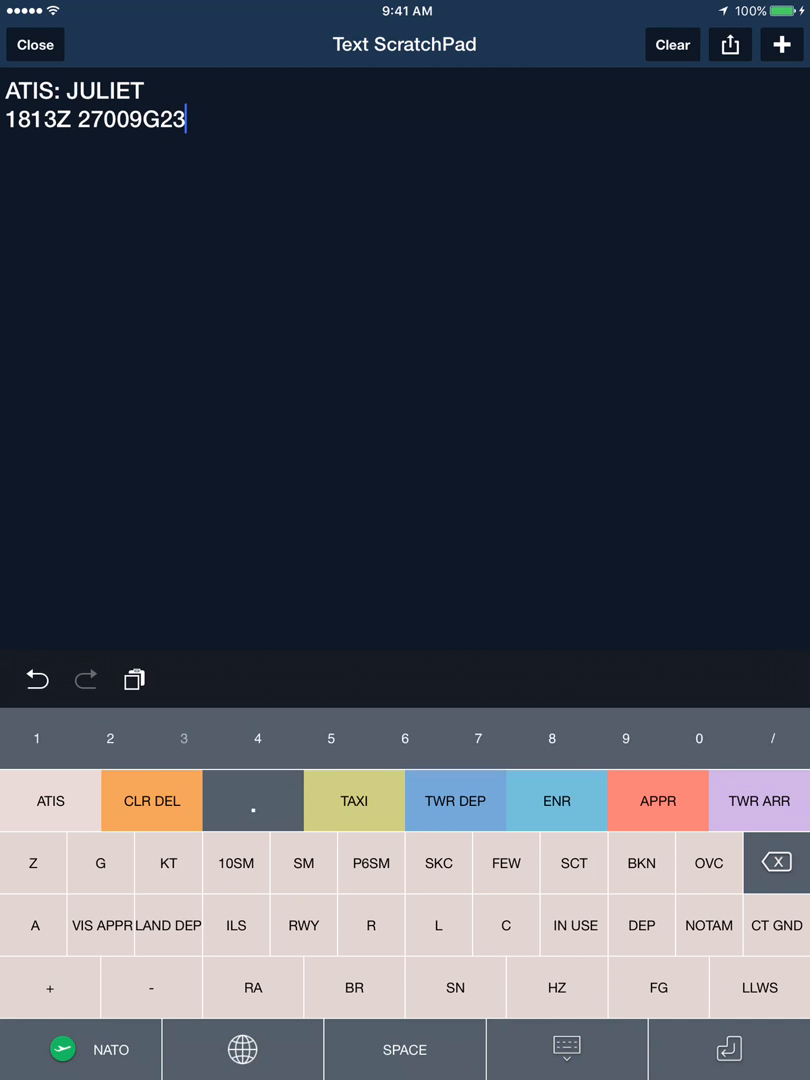
left_click(167, 862)
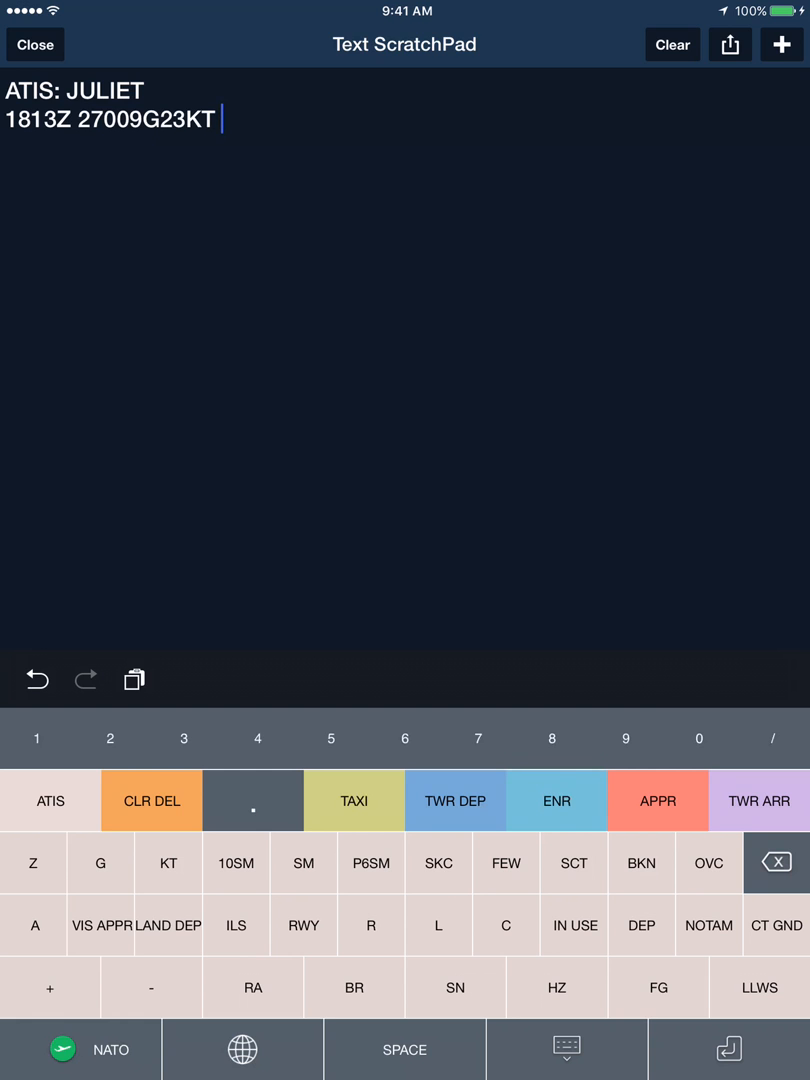
left_click(235, 862)
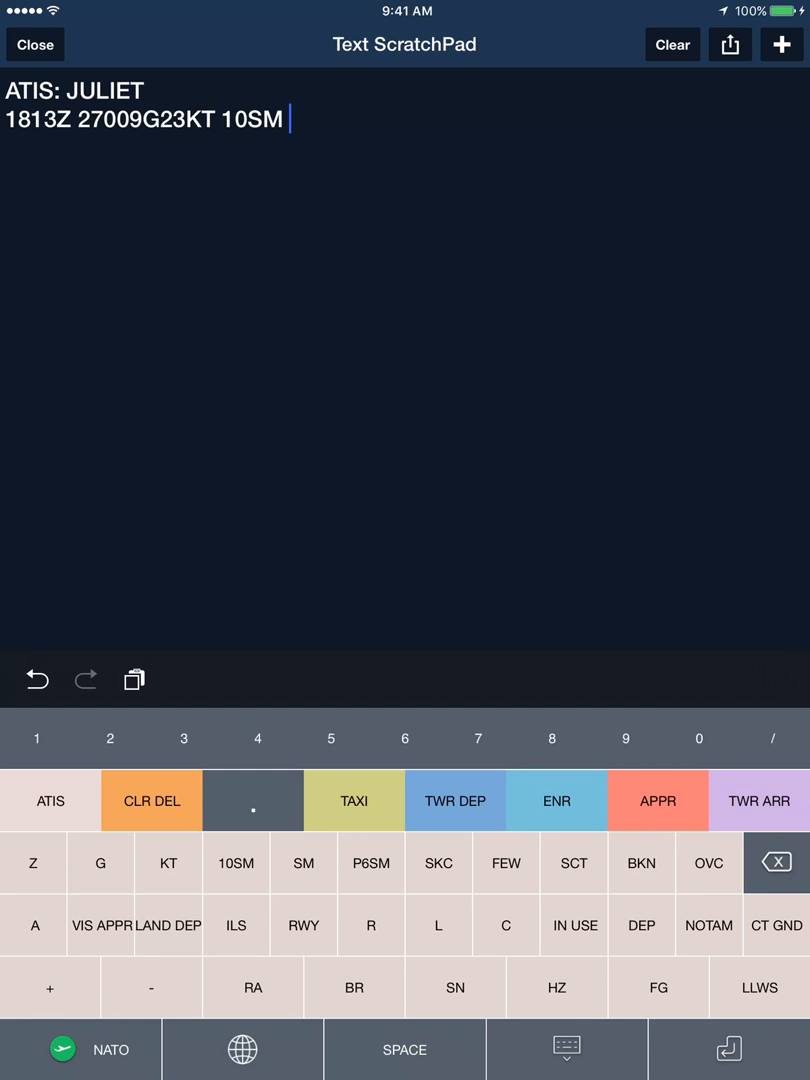
left_click(330, 738)
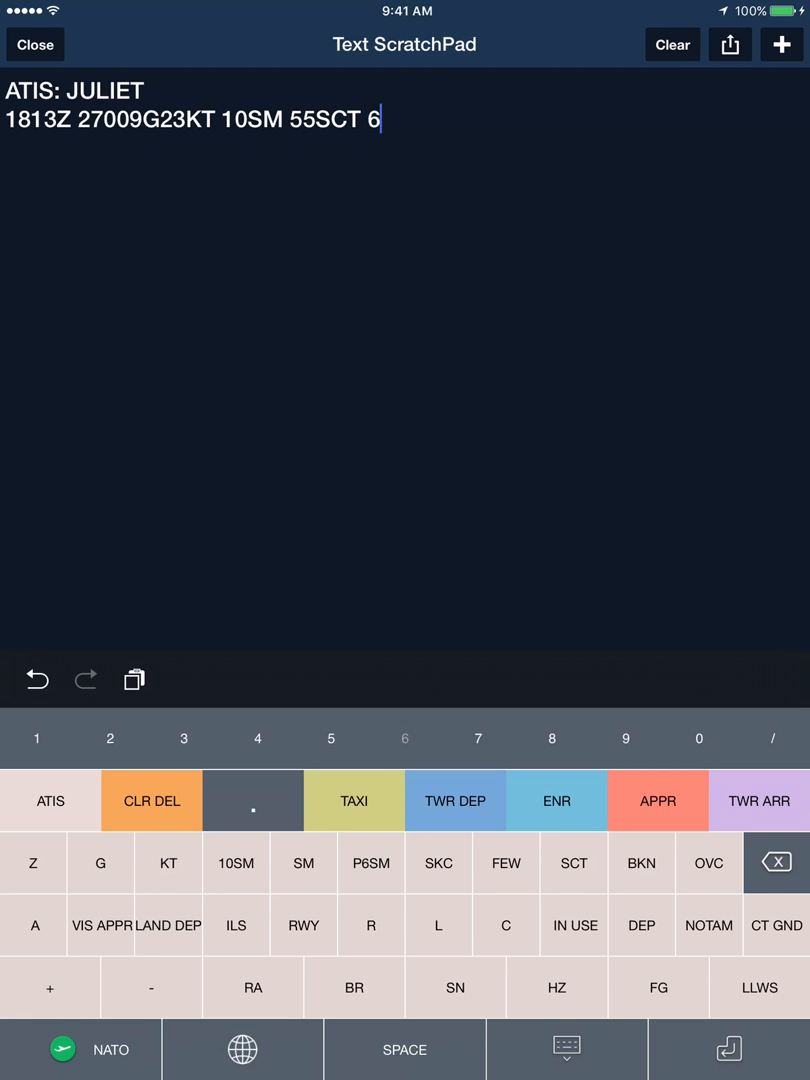
left_click(640, 862)
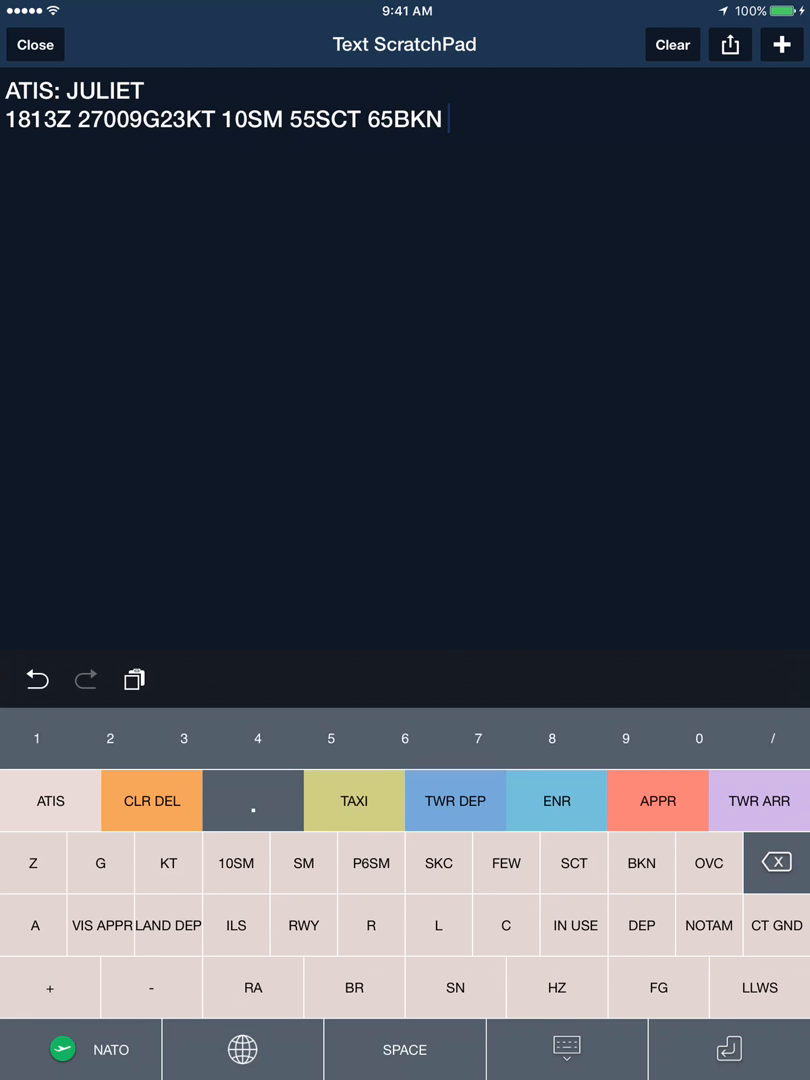
left_click(624, 738)
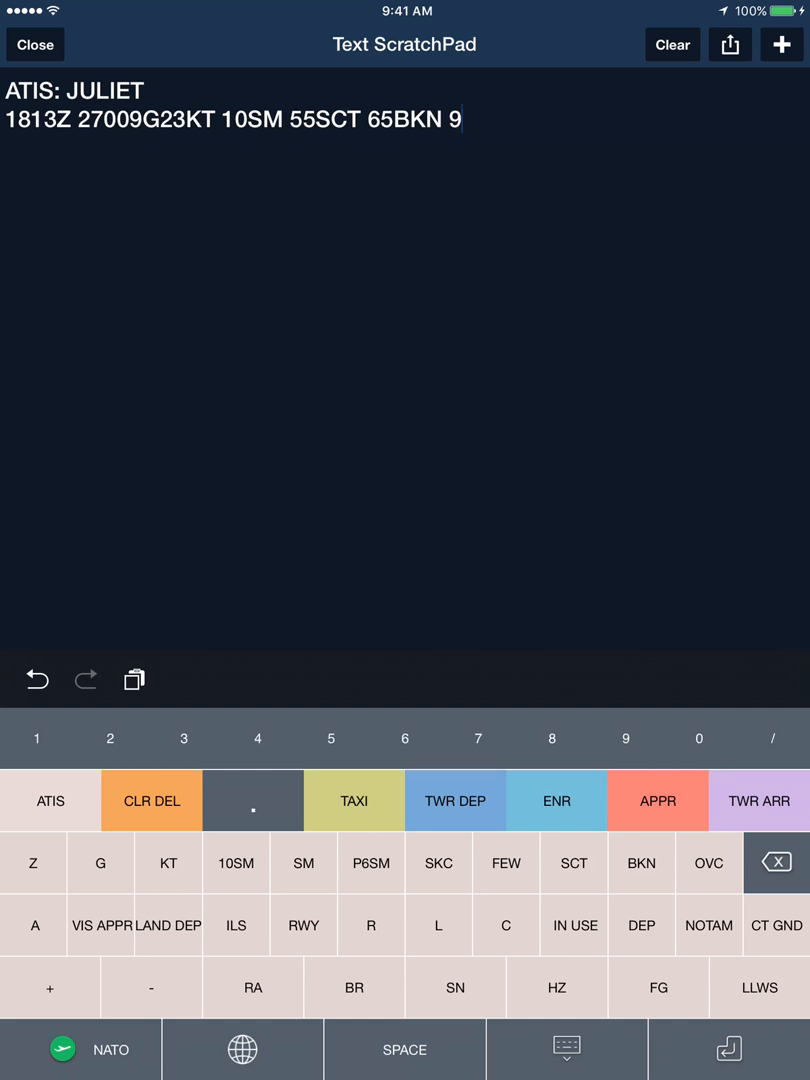
left_click(708, 863)
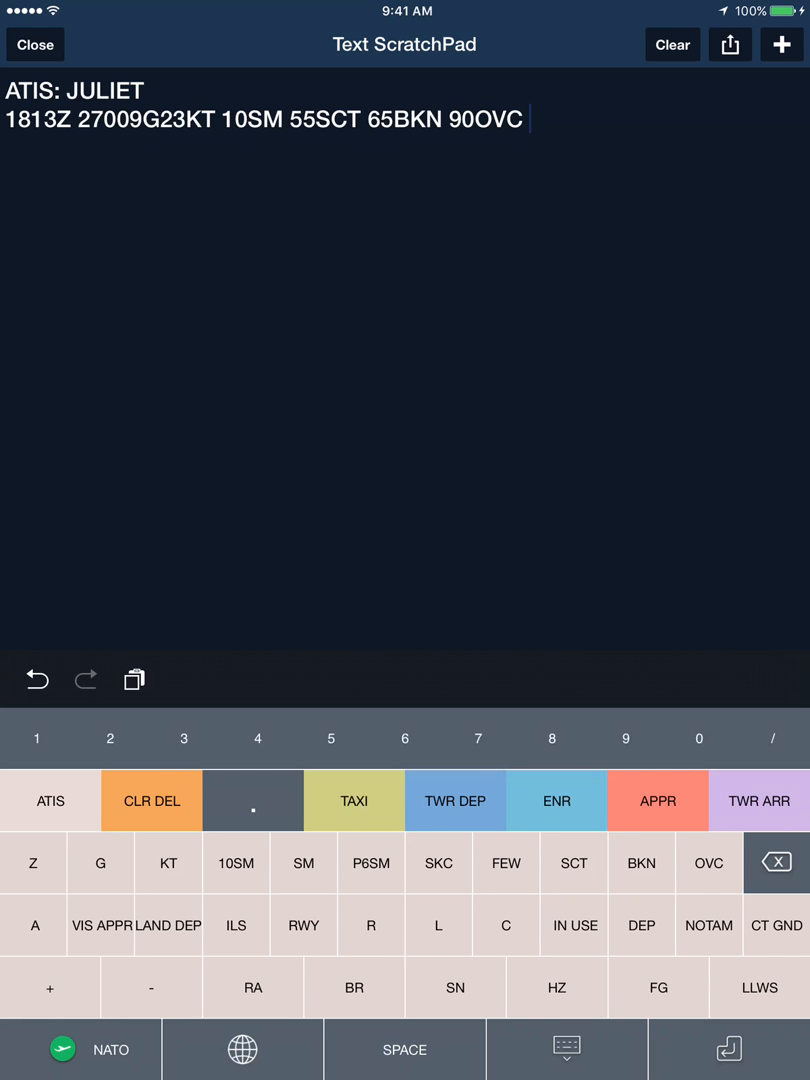
left_click(110, 738)
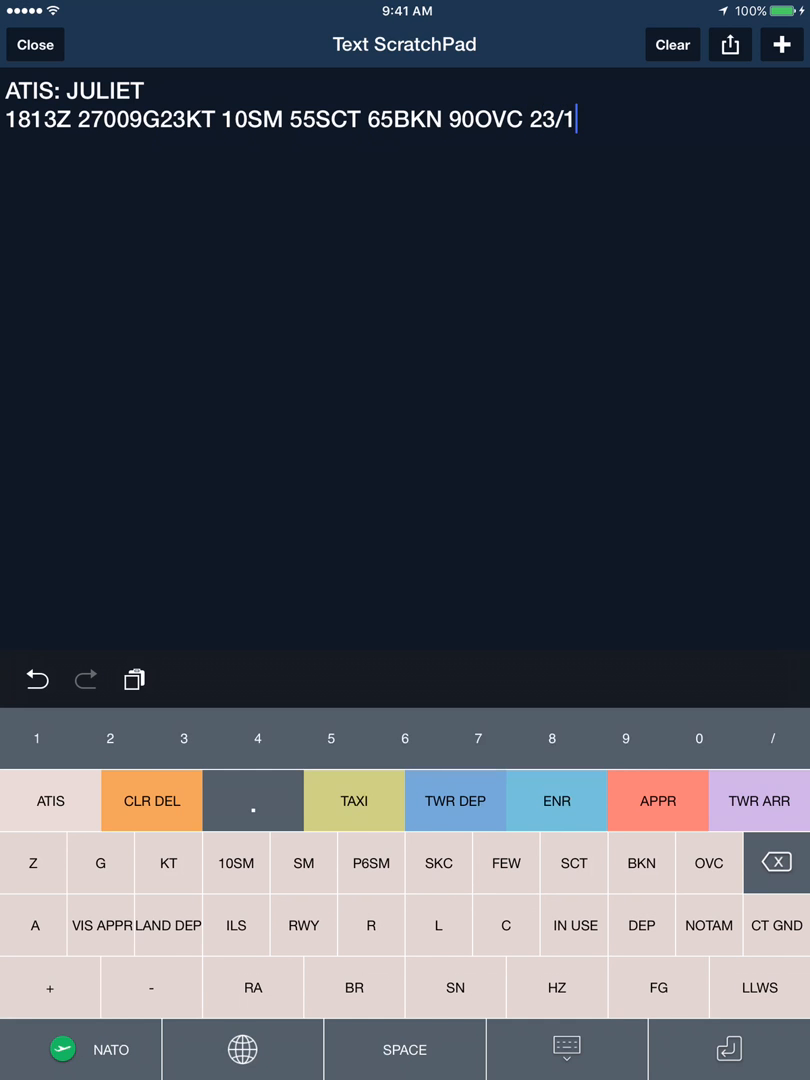
left_click(551, 738)
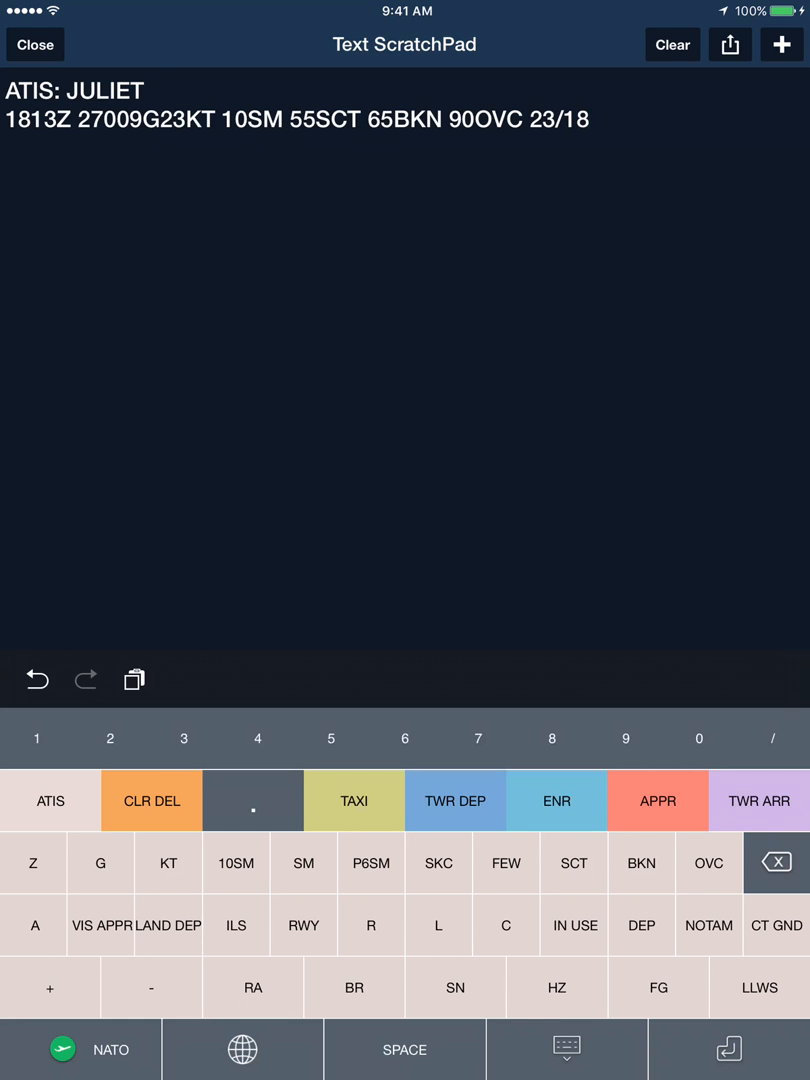
Append altimeter A2997, VIS APPR LAND DEP, RWY7 IN USE, and NOTAM
left_click(32, 925)
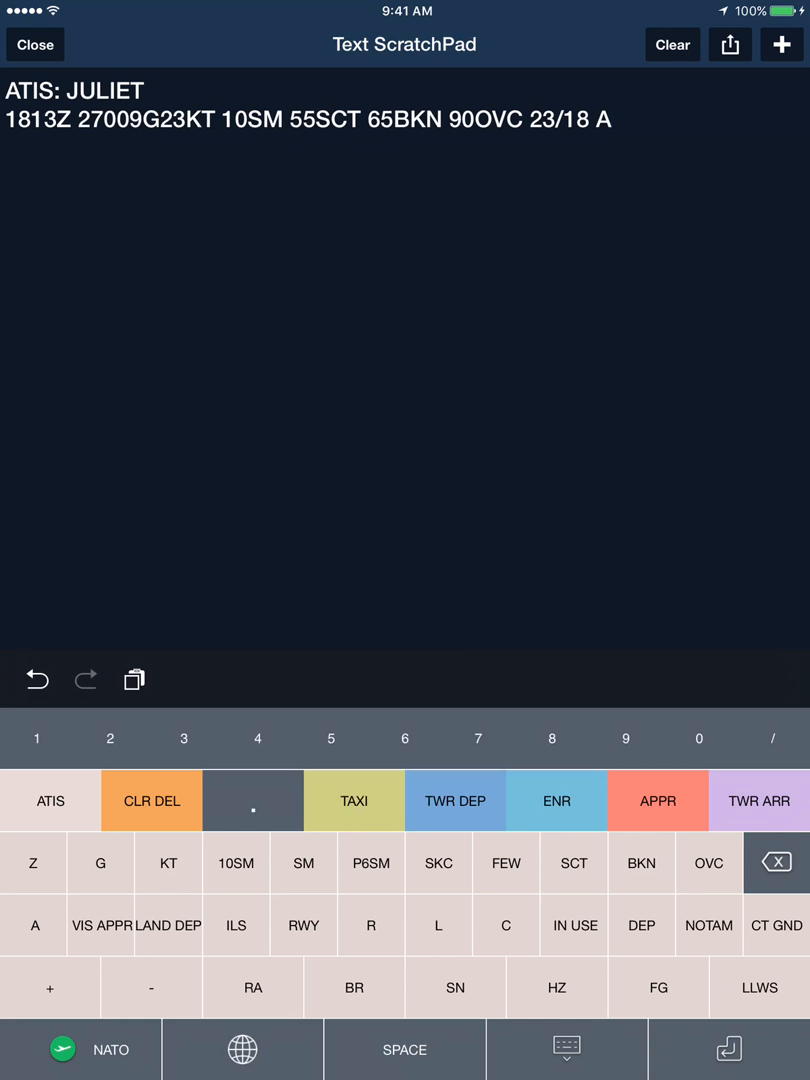
left_click(625, 738)
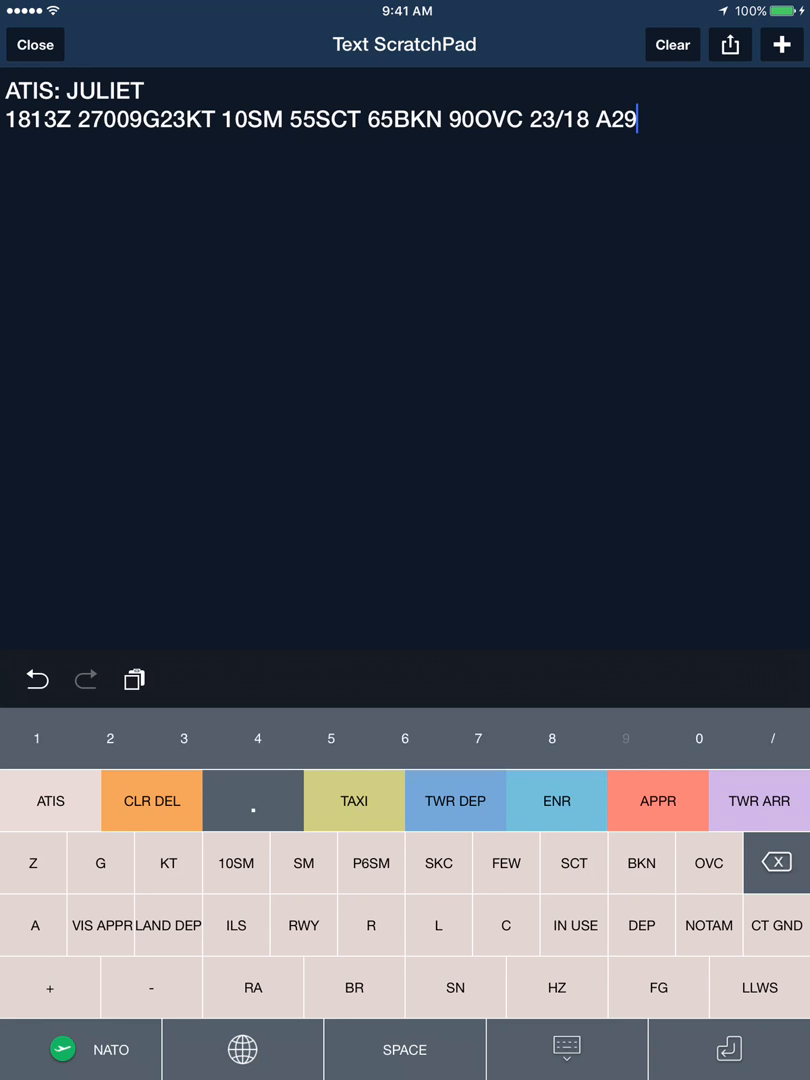
left_click(625, 738)
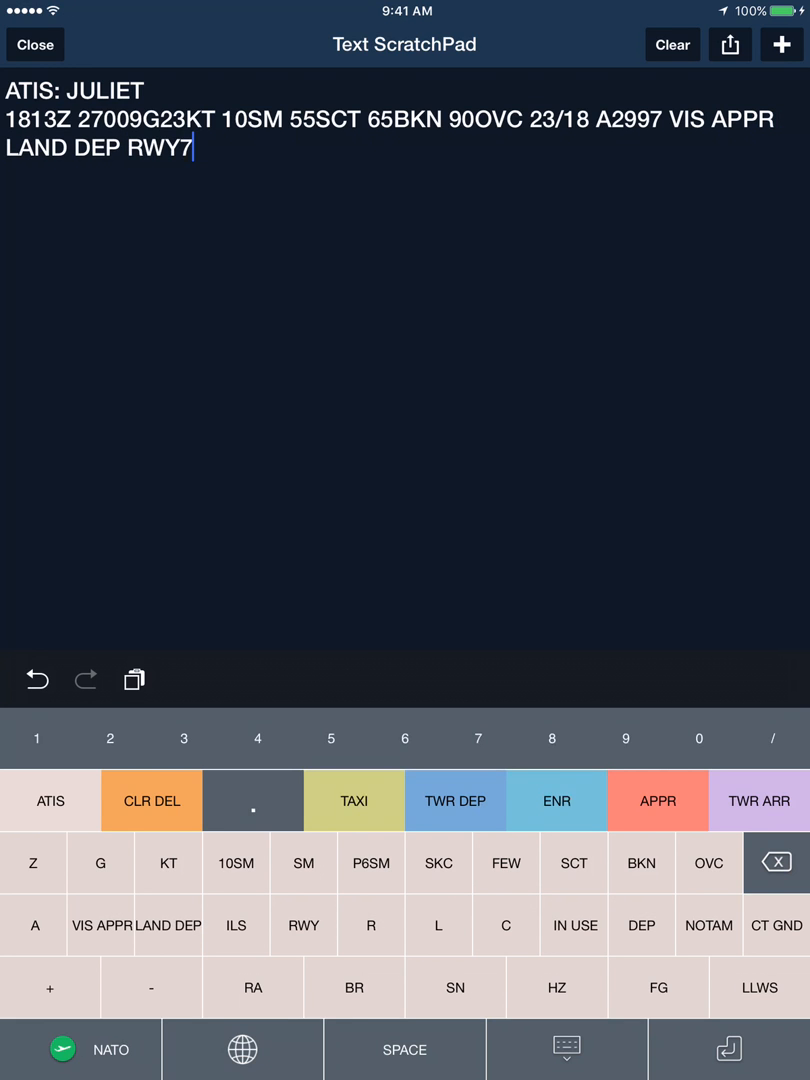
left_click(573, 925)
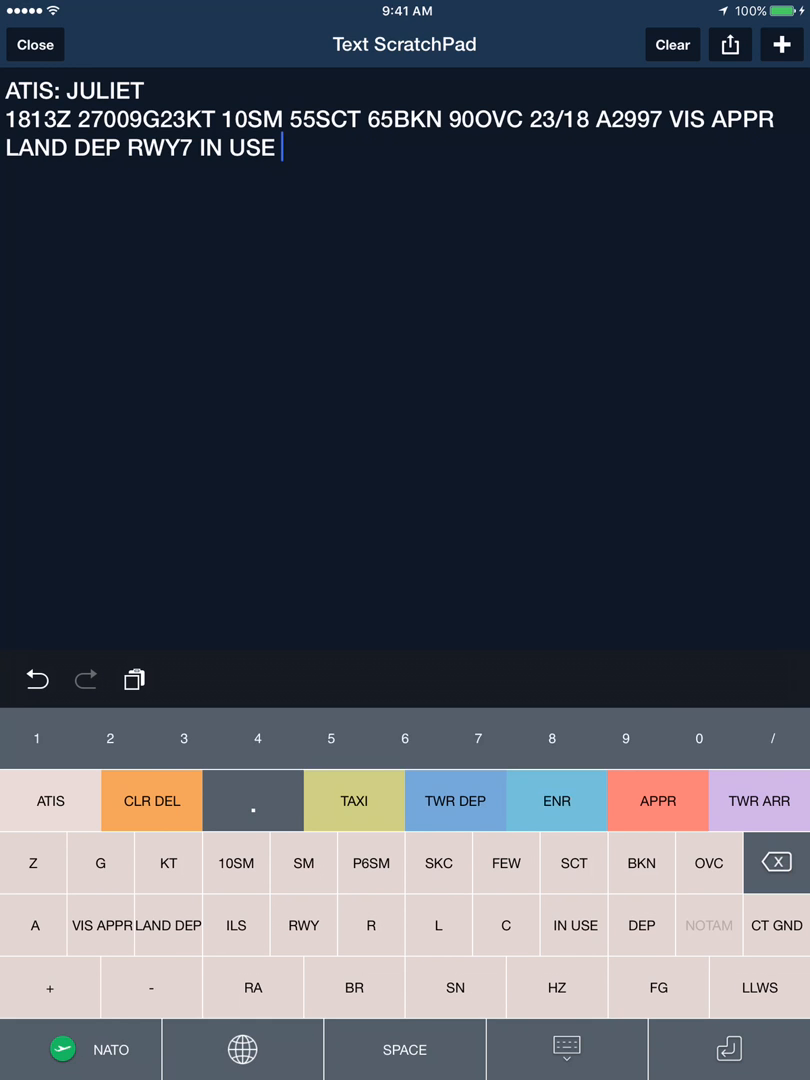
left_click(708, 925)
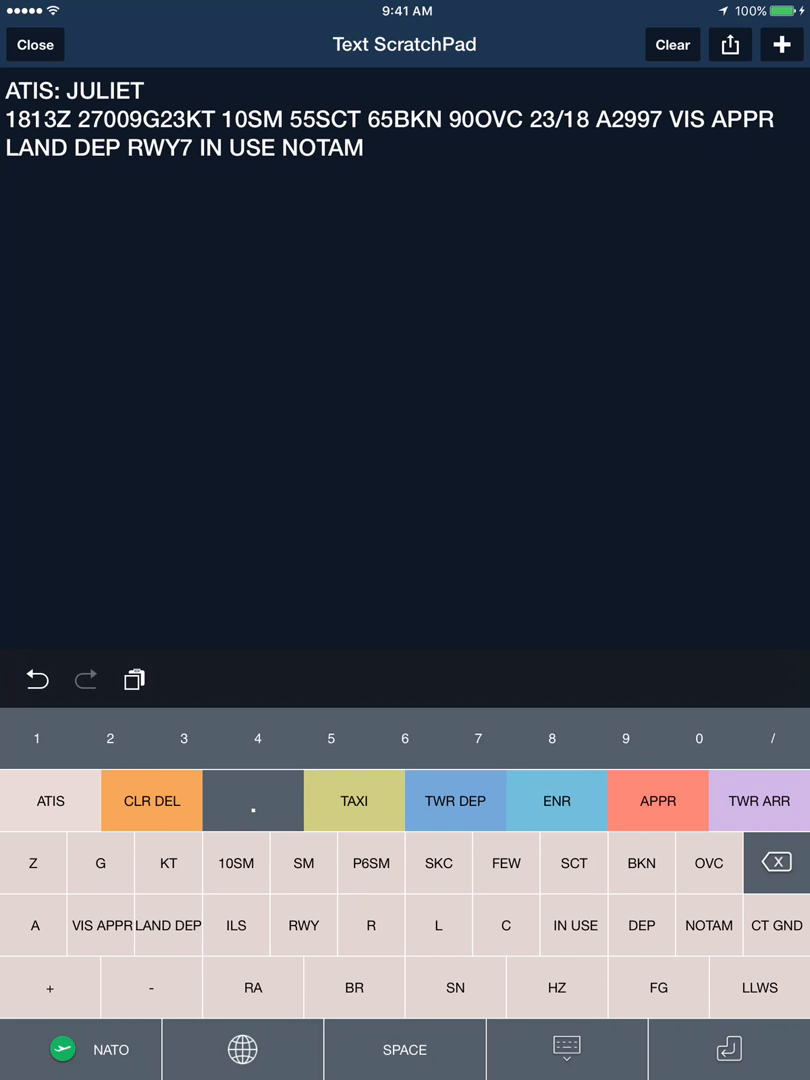
Return to the weather keyboard and add 'CT GND' after NOTAM
left_click(566, 1049)
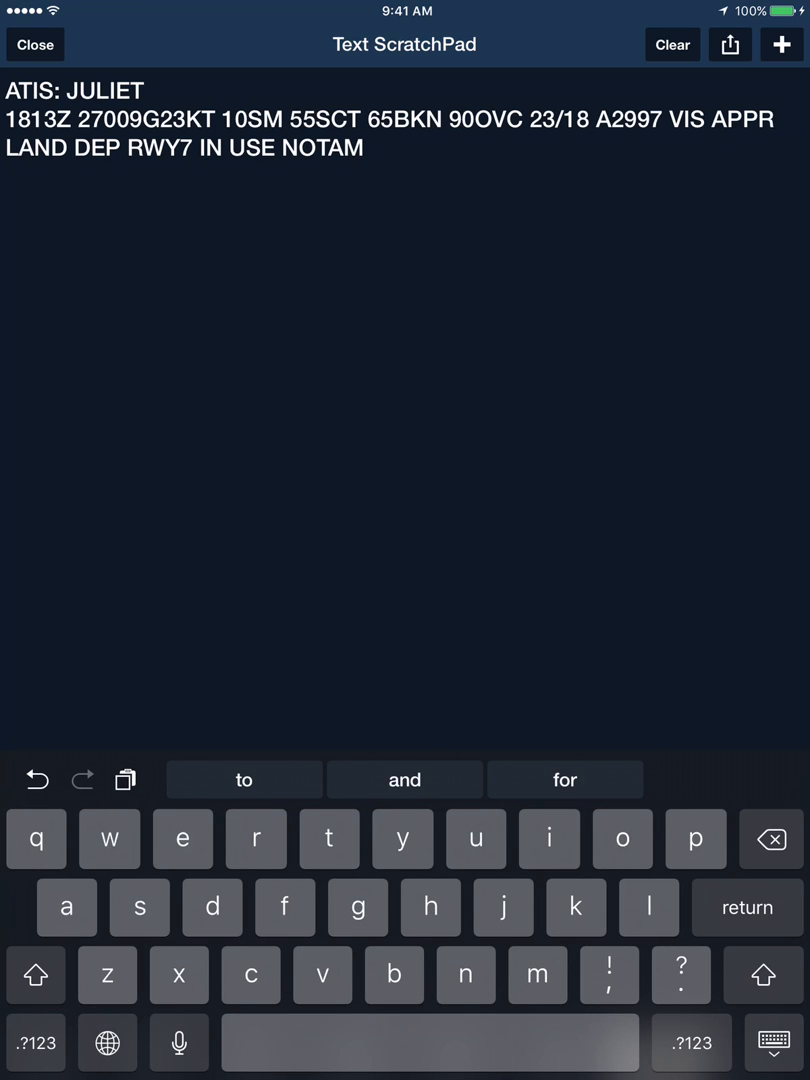
left_click(106, 1042)
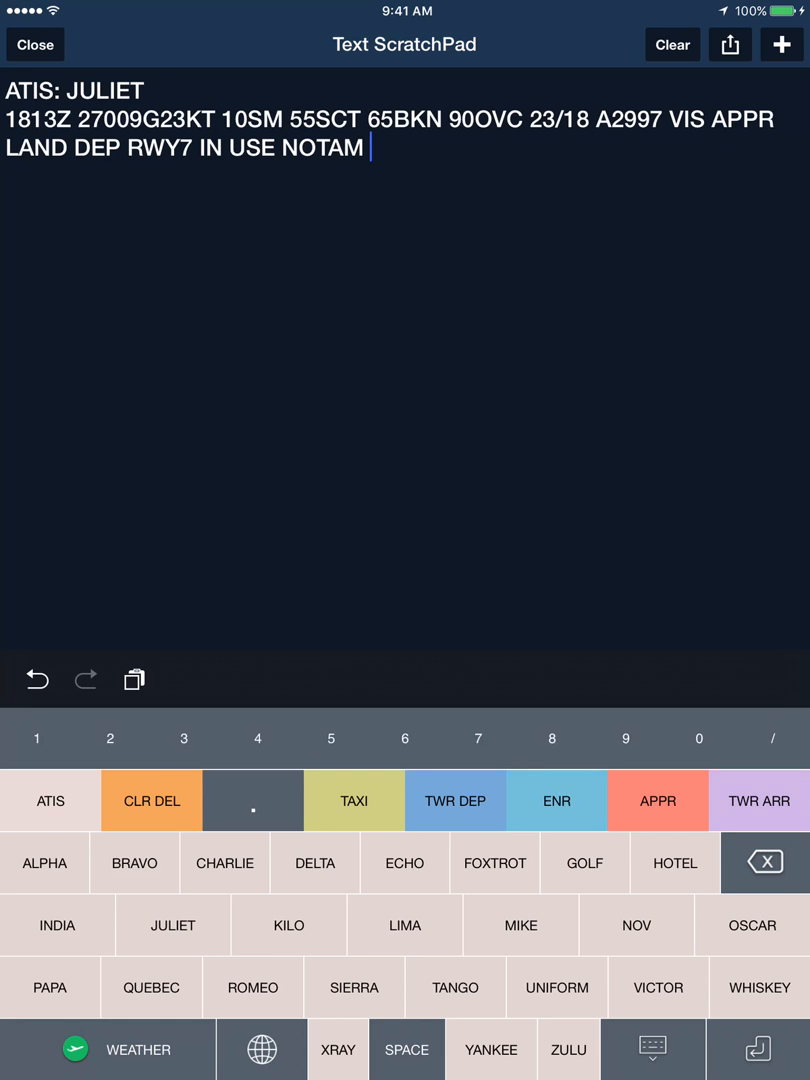
left_click(107, 1049)
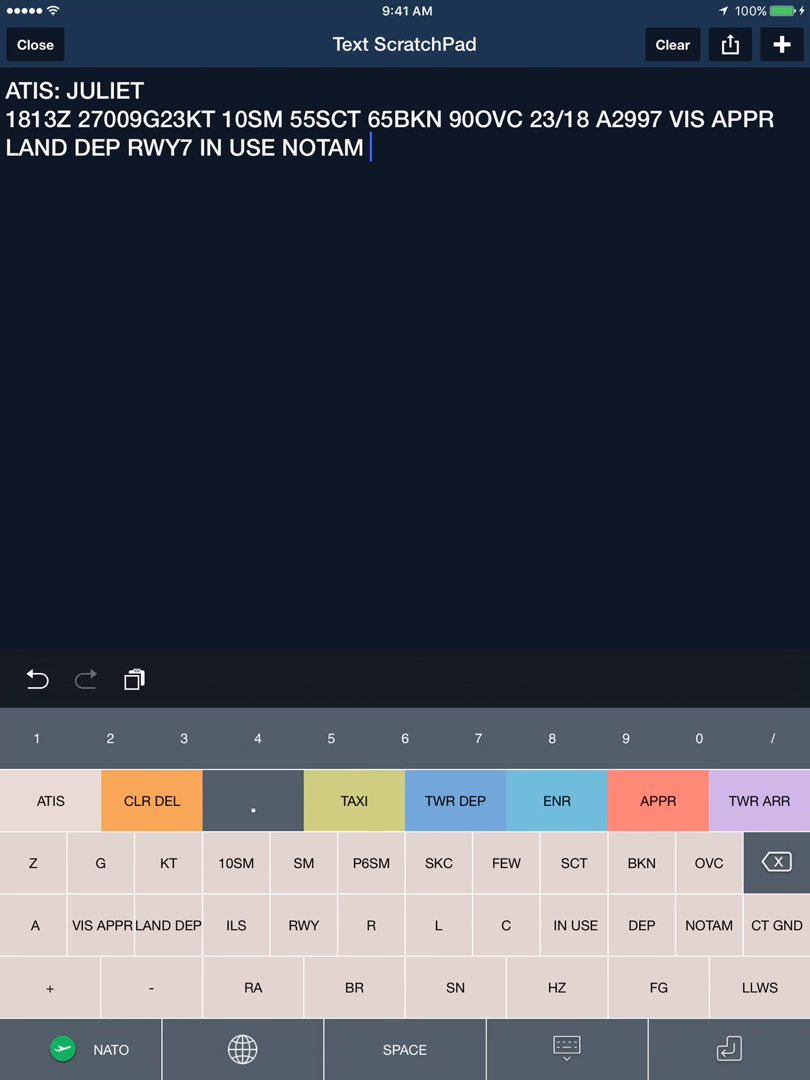
left_click(776, 925)
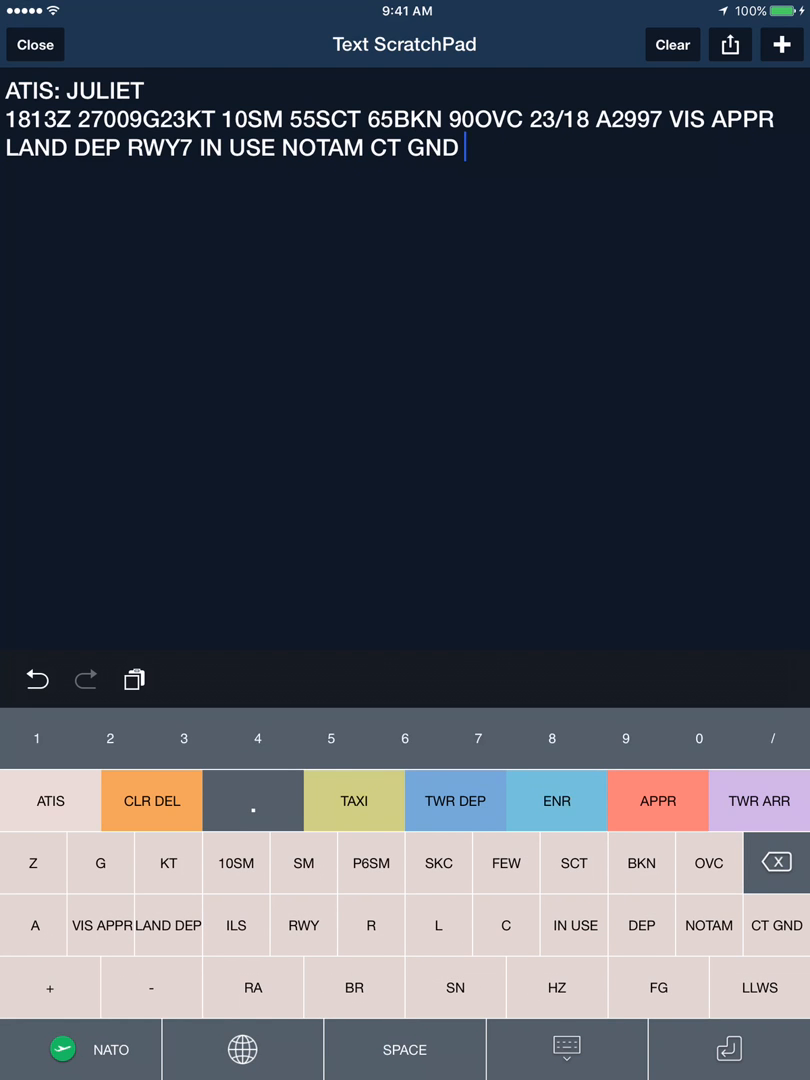